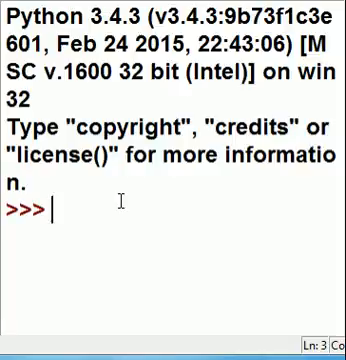
- Run 'from itertools import *' in the shell
{"action": "type", "text": "from iter"}
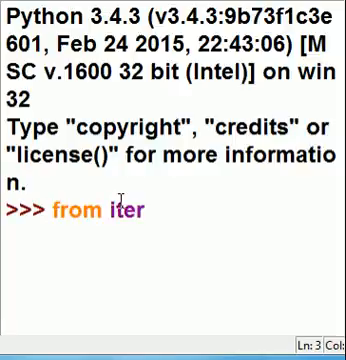
{"action": "type", "text": "tools imp"}
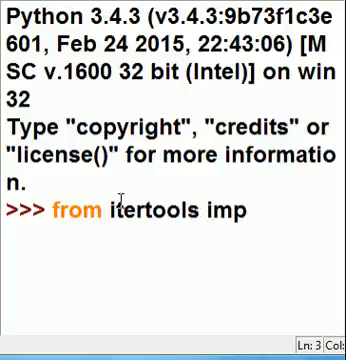
{"action": "type", "text": "ort *"}
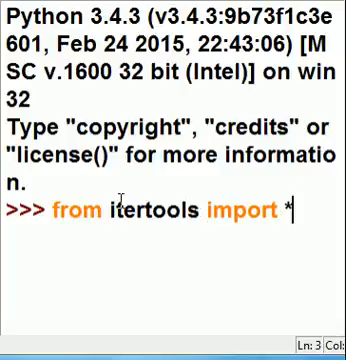
{"action": "key", "text": "Return"}
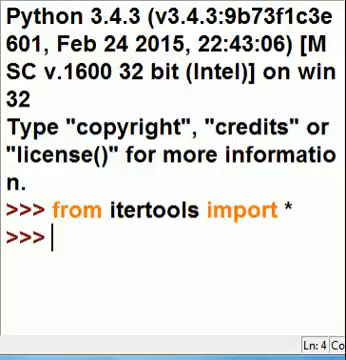
- Type the loop start 'for i in chain', correcting the mistyped capitals
{"action": "type", "text": "for"}
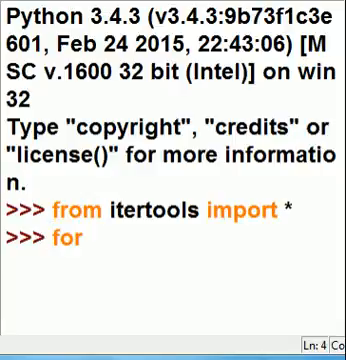
{"action": "type", "text": "i in"}
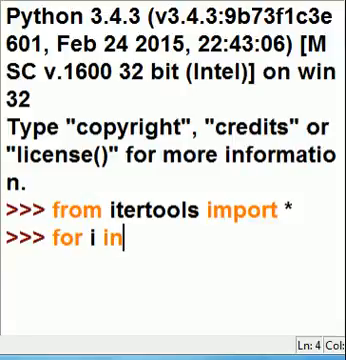
{"action": "type", "text": "chIN"}
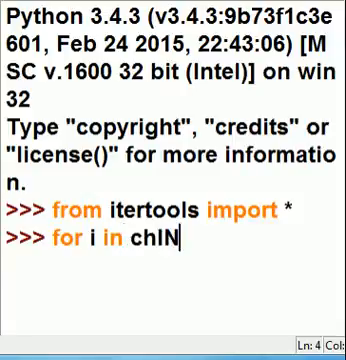
{"action": "key", "text": "BackSpace"}
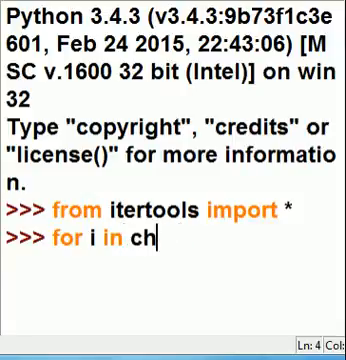
{"action": "type", "text": "ain"}
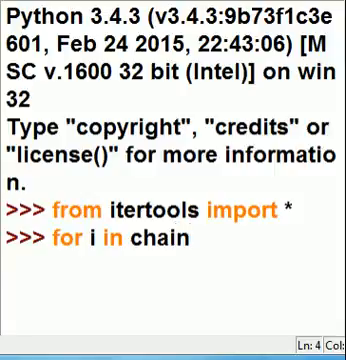
- Add the arguments ([5,6,7],['e','f','g']) to the chain call
{"action": "type", "text": "("}
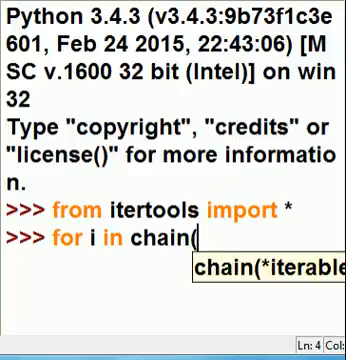
{"action": "type", "text": "5,"}
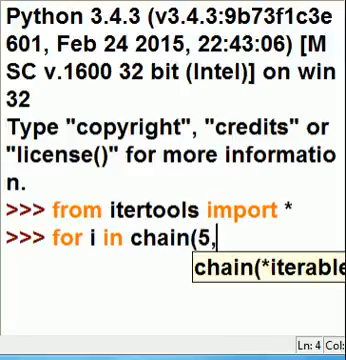
{"action": "type", "text": "6,7]"}
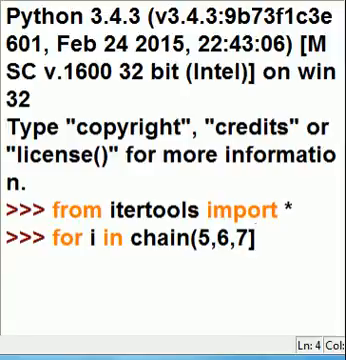
{"action": "type", "text": ",['e"}
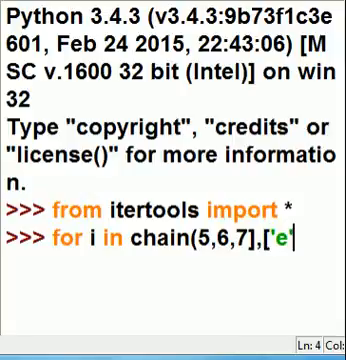
{"action": "type", "text": "','f',"}
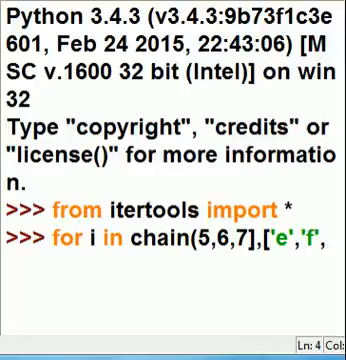
{"action": "type", "text": "g']"}
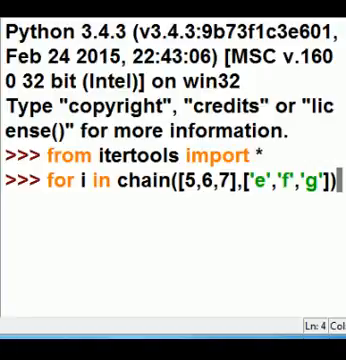
- Add the print(i) body and run the loop, printing 5, 6, 7, e, f, g
{"action": "type", "text": ":"}
{"action": "key", "text": "Return"}
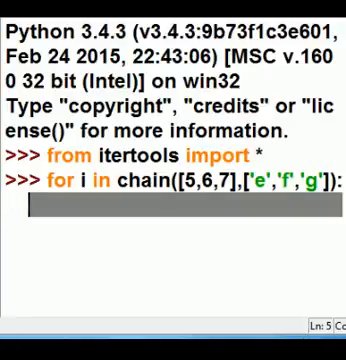
{"action": "type", "text": "print("}
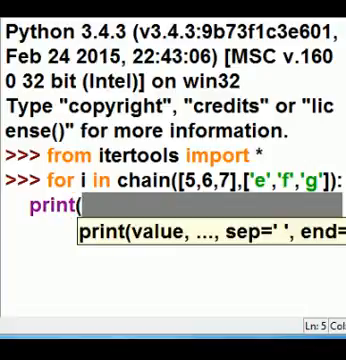
{"action": "type", "text": "i"}
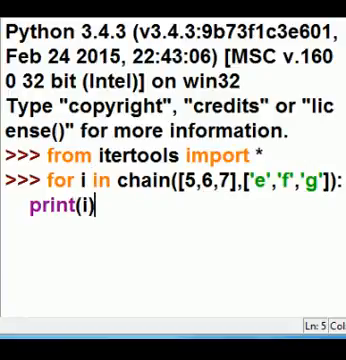
{"action": "key", "text": "Return"}
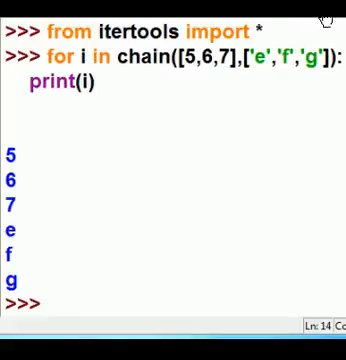
{"action": "double_click", "coordinate": [205, 55]}
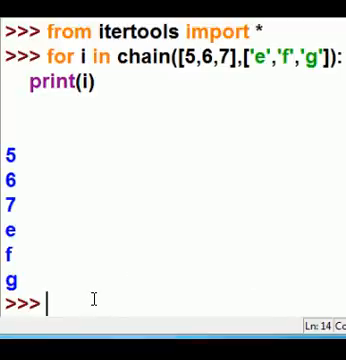
{"action": "type", "text": "a"}
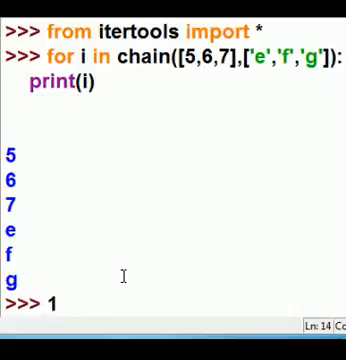
{"action": "type", "text": "a,"}
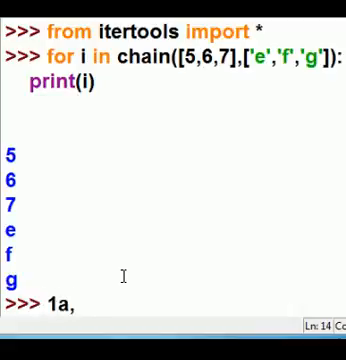
{"action": "type", "text": "2b"}
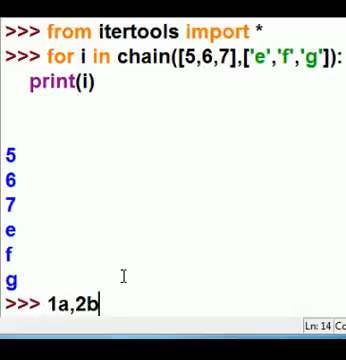
{"action": "type", "text": ",3c"}
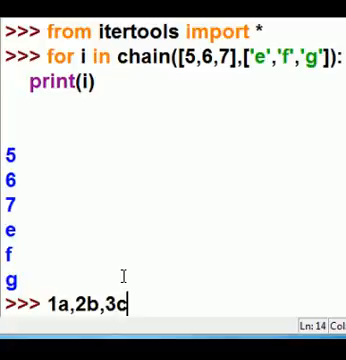
{"action": "type", "text": ",r"}
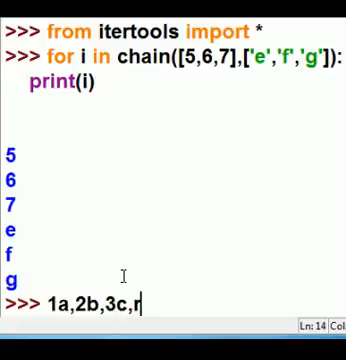
{"action": "key", "text": "Backspace"}
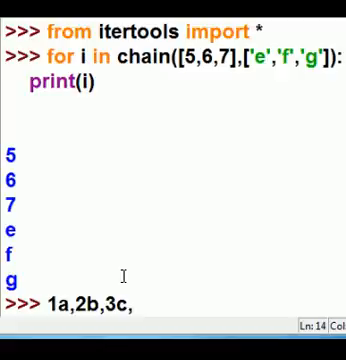
{"action": "type", "text": "4d"}
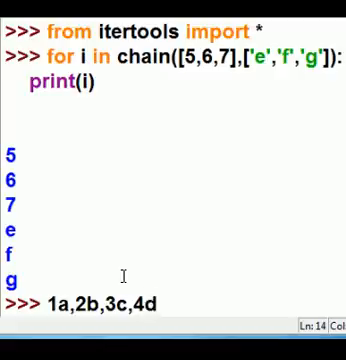
{"action": "type", "text": "5e"}
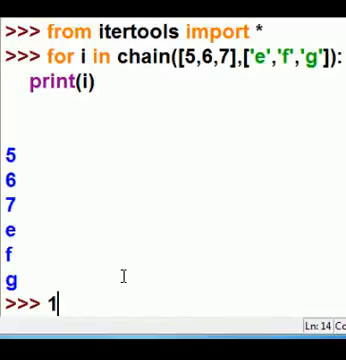
{"action": "key", "text": "Backspace"}
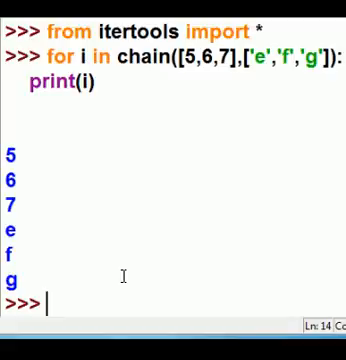
- Type 'z=zip_longets(range(1' with the misspelled function name
{"action": "type", "text": "z"}
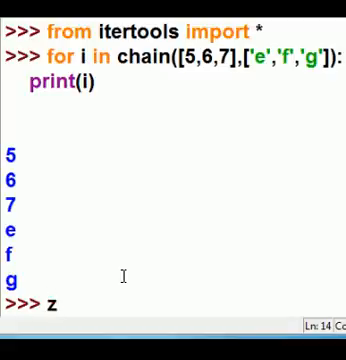
{"action": "type", "text": "="}
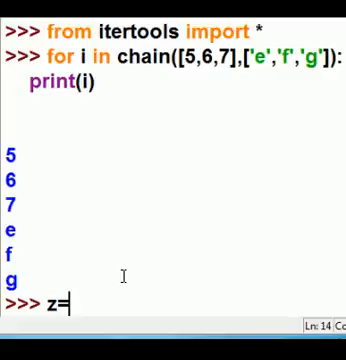
{"action": "type", "text": "zip_"}
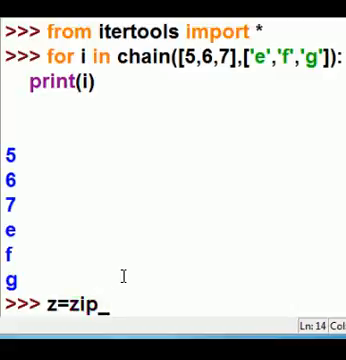
{"action": "type", "text": "longe"}
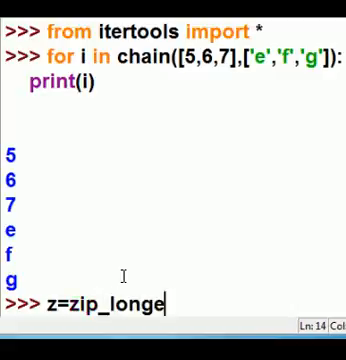
{"action": "type", "text": "ts(r"}
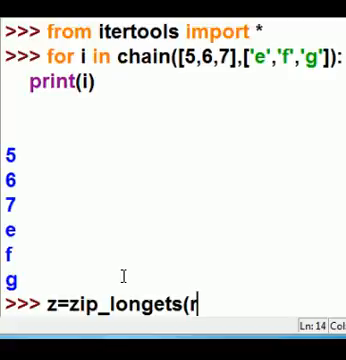
{"action": "type", "text": "ange"}
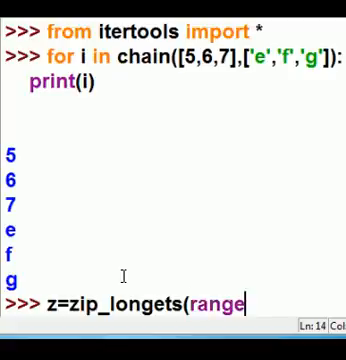
{"action": "type", "text": "(1"}
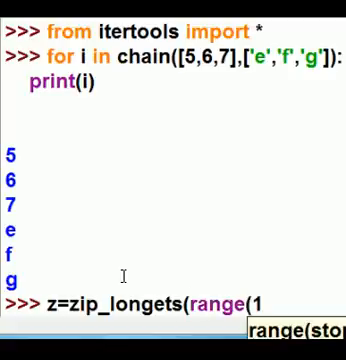
- Finish the range(1,6),'abcde' arguments and run the line, raising a NameError
{"action": "type", "text": ","}
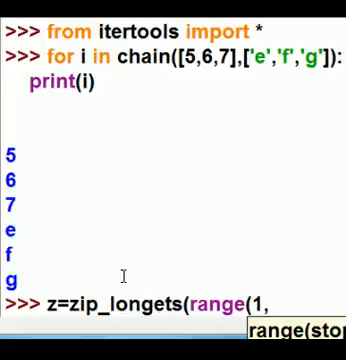
{"action": "type", "text": "1,"}
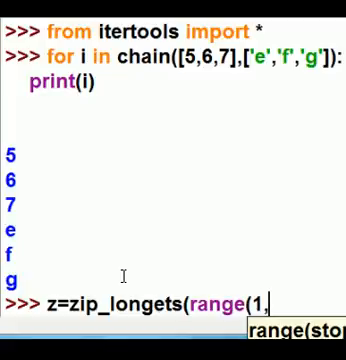
{"action": "type", "text": "6"}
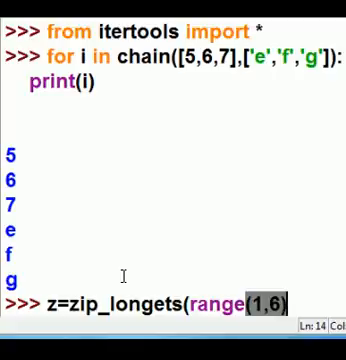
{"action": "type", "text": ",'"}
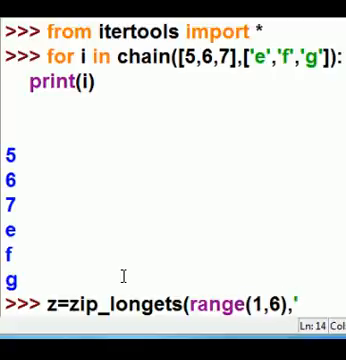
{"action": "type", "text": ","}
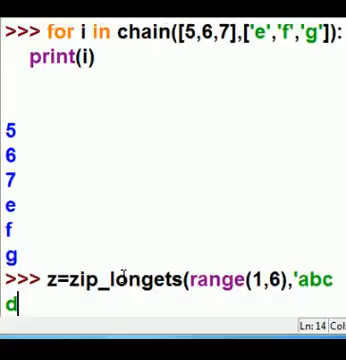
{"action": "type", "text": "e'"}
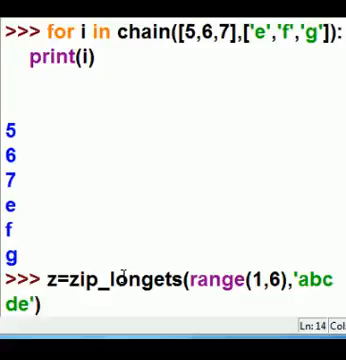
{"action": "key", "text": "Return"}
{"action": "type", "text": "z=zip_longest(range(1,6),'abcde"}
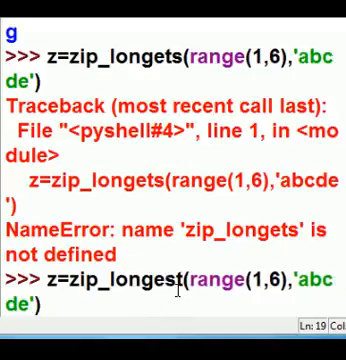
- Close the corrected zip_longest(range(1,6),'abcde') call and run the assignment
{"action": "type", "text": ")"}
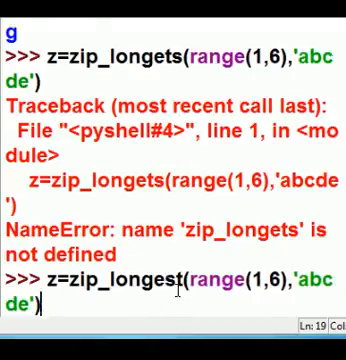
{"action": "key", "text": "Return"}
{"action": "type", "text": "z"}
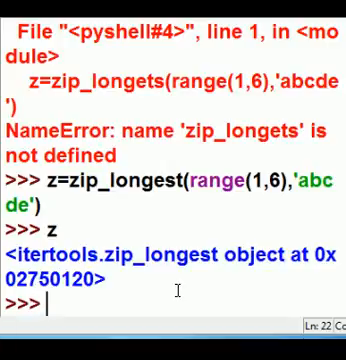
- Write the loop 'for x in z:' with body print(x)
{"action": "type", "text": "for x"}
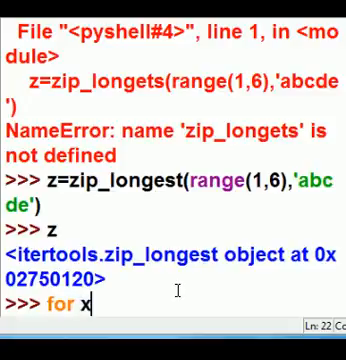
{"action": "type", "text": "in"}
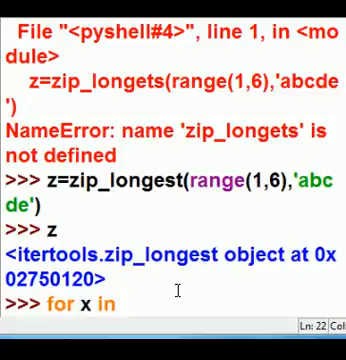
{"action": "type", "text": "z:"}
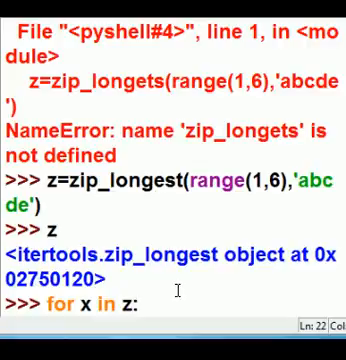
{"action": "key", "text": "Return"}
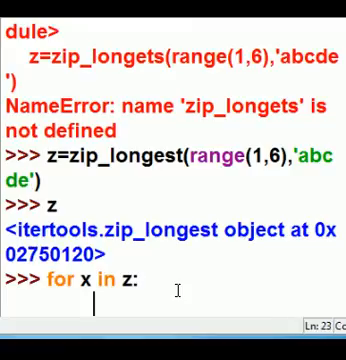
{"action": "type", "text": "print"}
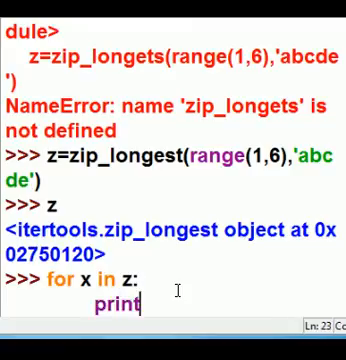
{"action": "type", "text": "(x)"}
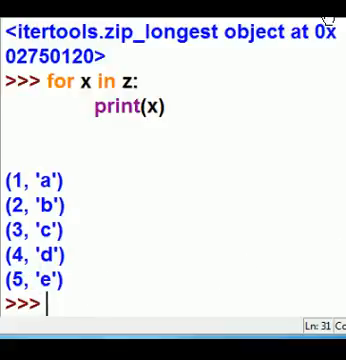
- Type 'George Boole' at the empty prompt without running it
{"action": "type", "text": "George Boole"}
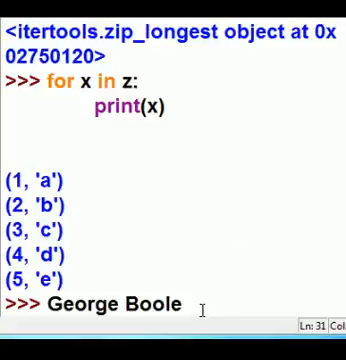